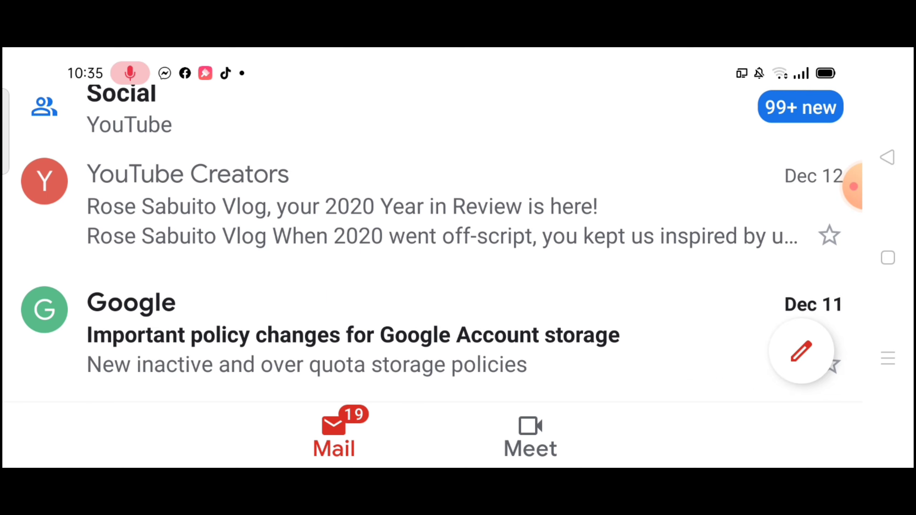
- Bring the YouTube Creators '2020 Year in Review' message into view and open it
{"action": "scroll", "scroll_direction": "down", "scroll_amount": 3}
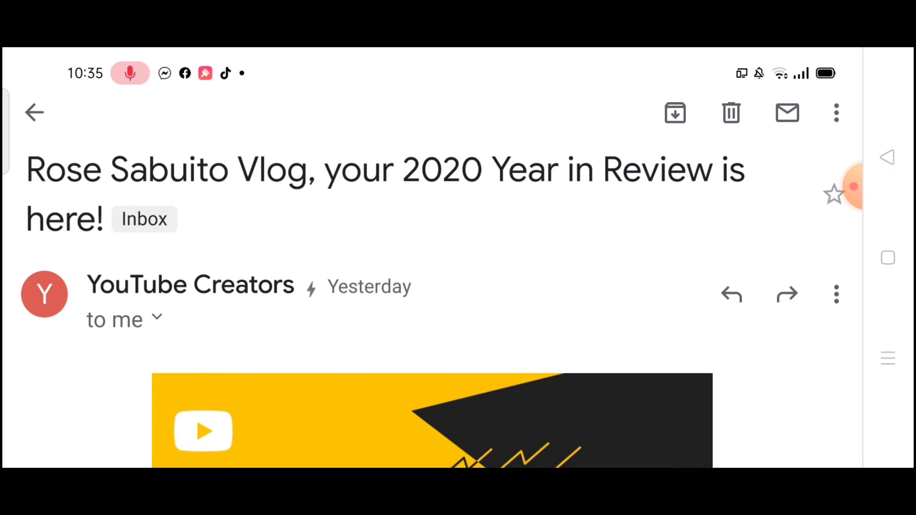
- Scroll the email past the 3913 uploaded-minutes intro to the 6,237 comments highlight card
{"action": "scroll", "scroll_direction": "down", "scroll_amount": 3}
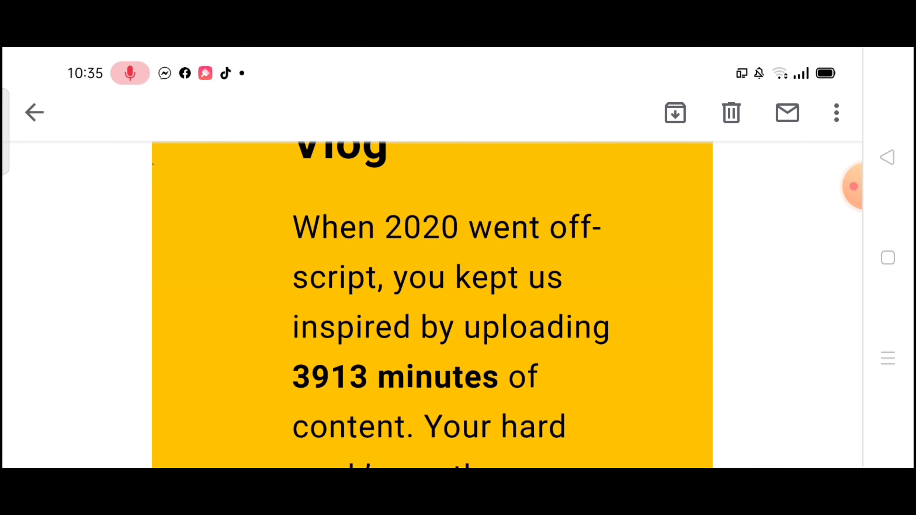
{"action": "scroll", "scroll_direction": "down", "scroll_amount": 3}
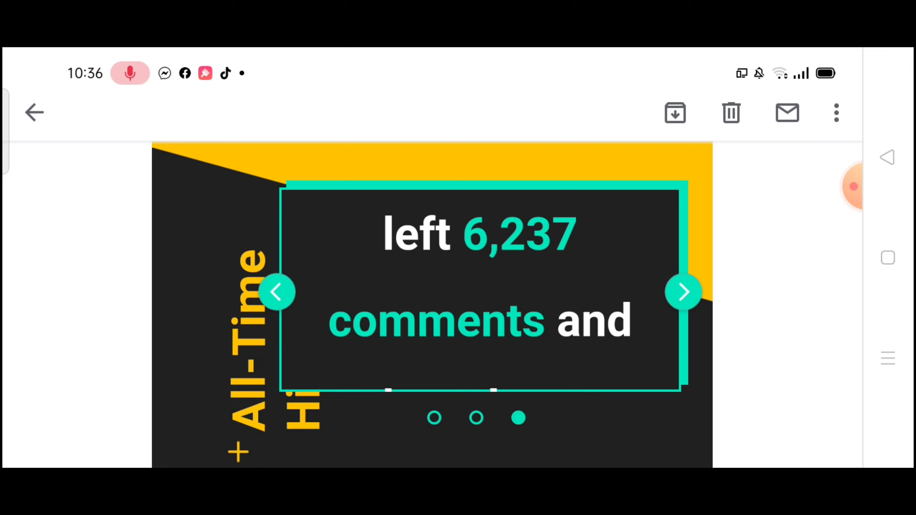
- Cycle the highlight carousel through joining YouTube 179 days ago and fans' comments, reaching '2020 by the Numbers'
{"action": "left_click", "coordinate": [683, 292]}
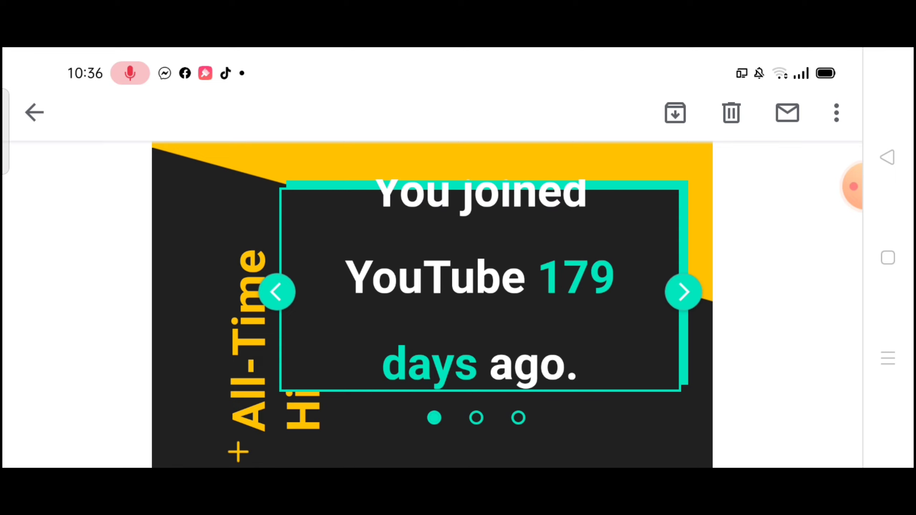
{"action": "left_click", "coordinate": [683, 292]}
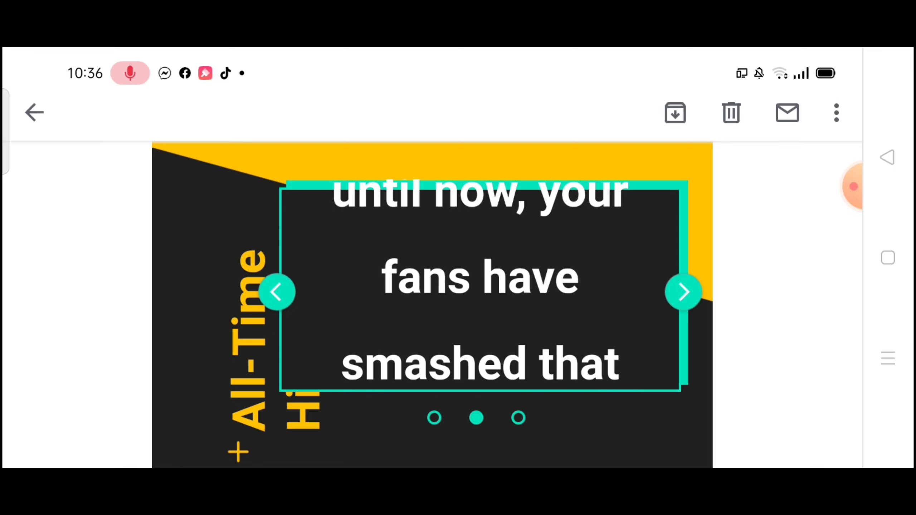
{"action": "left_click", "coordinate": [684, 292]}
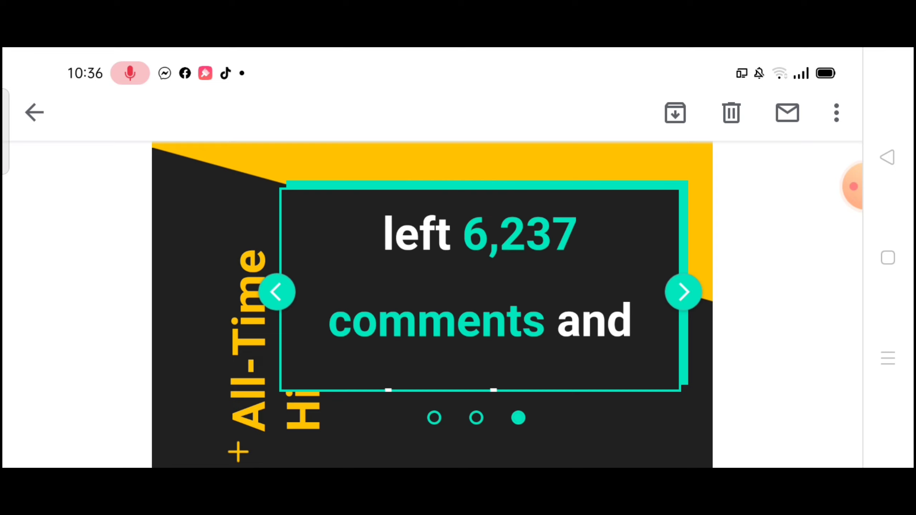
{"action": "left_click", "coordinate": [682, 293]}
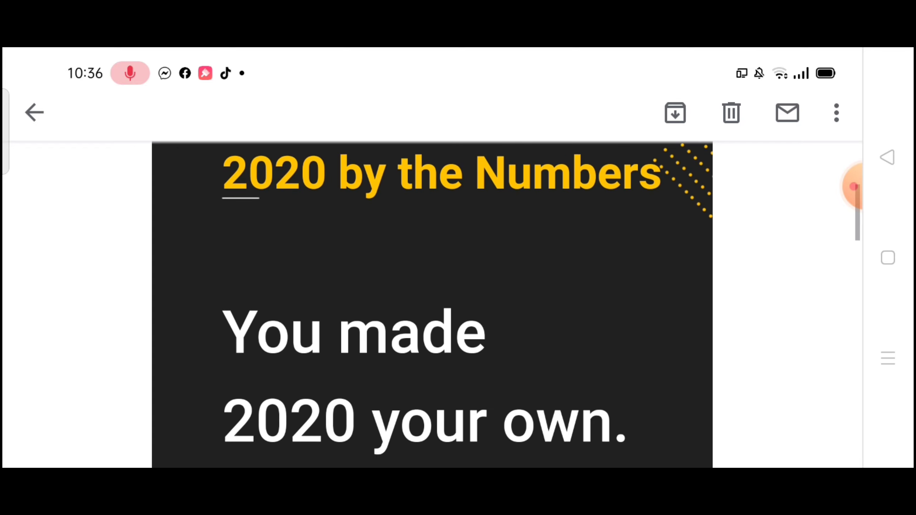
- Scroll through the stats: 1,727 subscribers, 19,893 views, 282,930 minutes watched, 2,433 likes
{"action": "scroll", "scroll_direction": "down", "scroll_amount": 3}
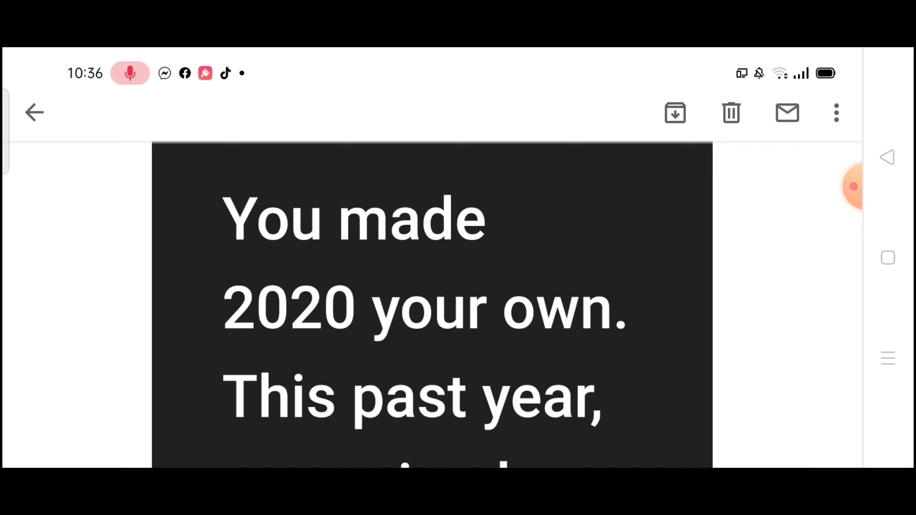
{"action": "scroll", "scroll_direction": "down", "scroll_amount": 3}
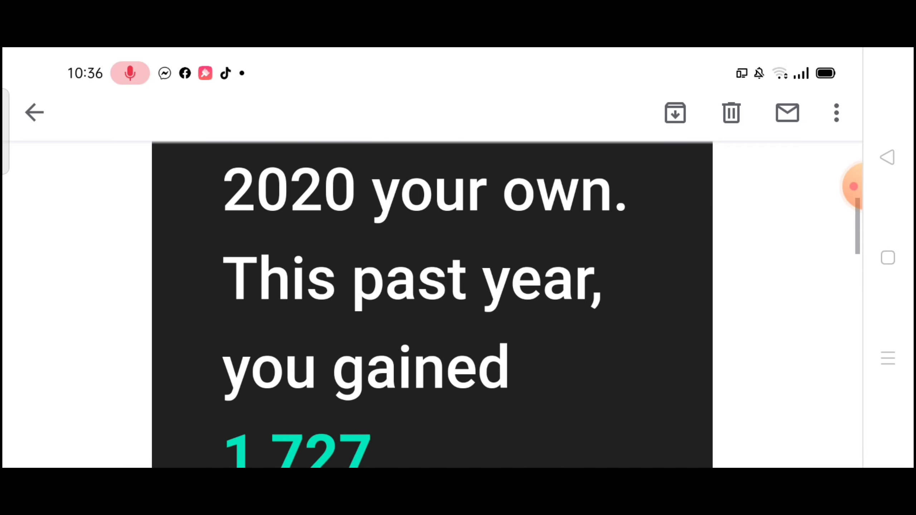
{"action": "scroll", "scroll_direction": "down", "scroll_amount": 3}
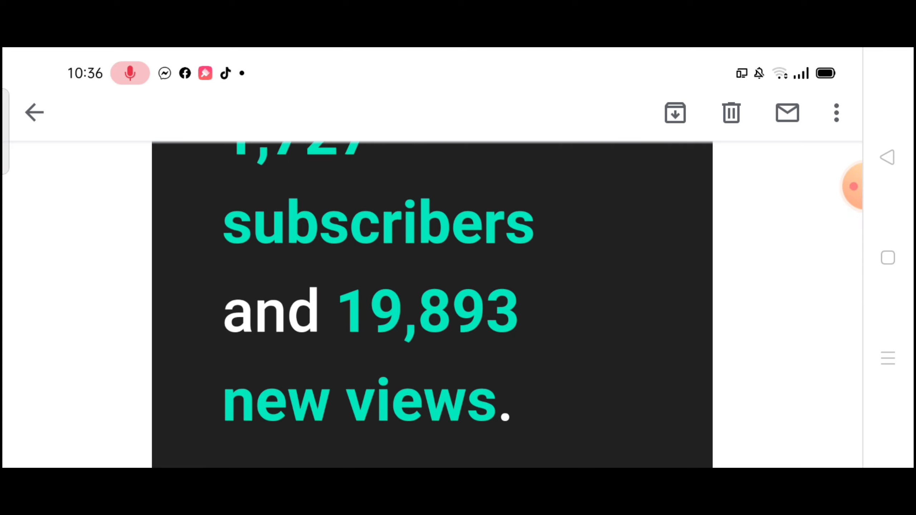
{"action": "scroll", "scroll_direction": "down", "scroll_amount": 3}
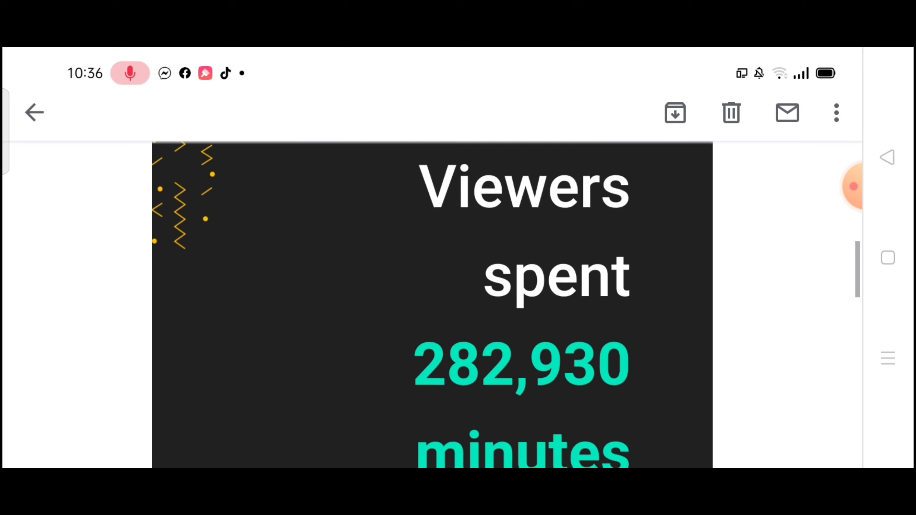
{"action": "scroll", "scroll_direction": "down", "scroll_amount": 3}
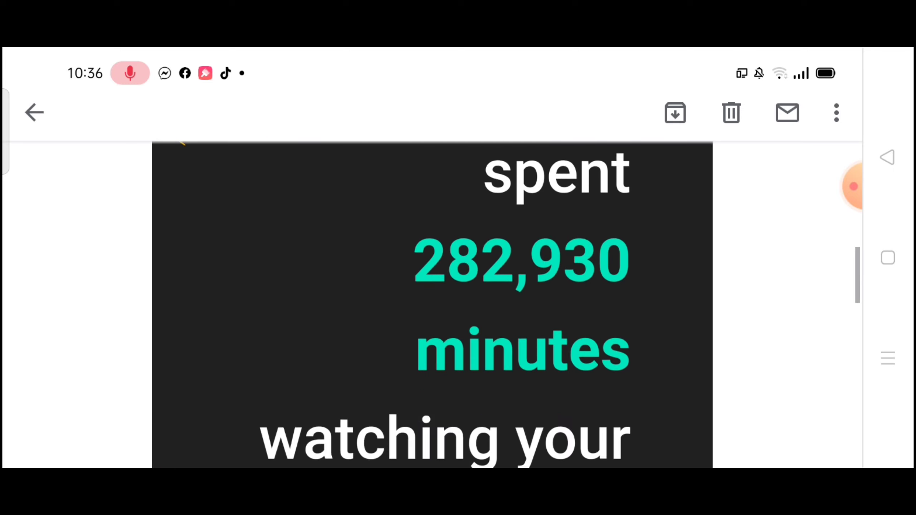
{"action": "scroll", "scroll_direction": "down", "scroll_amount": 3}
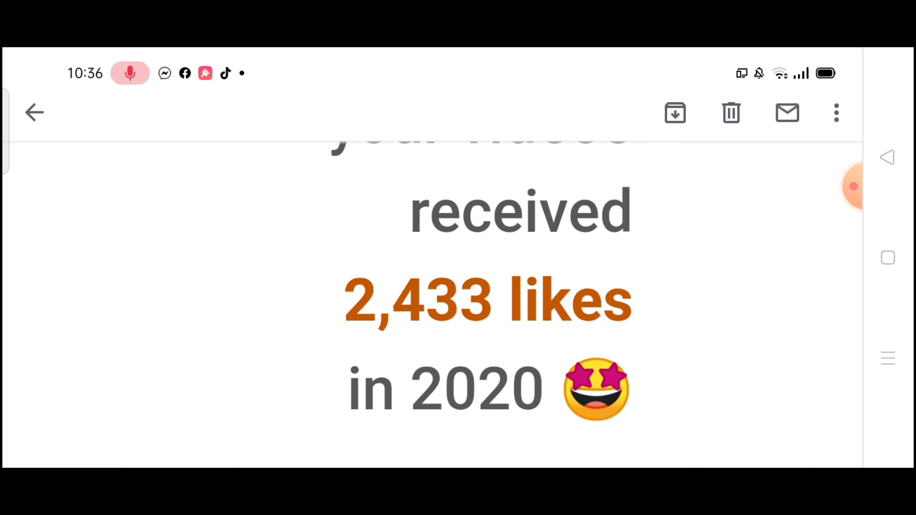
- Scroll past the #MyYearInReview closing thanks to the 'Was this email helpful?' smiley row
{"action": "scroll", "scroll_direction": "down", "scroll_amount": 3}
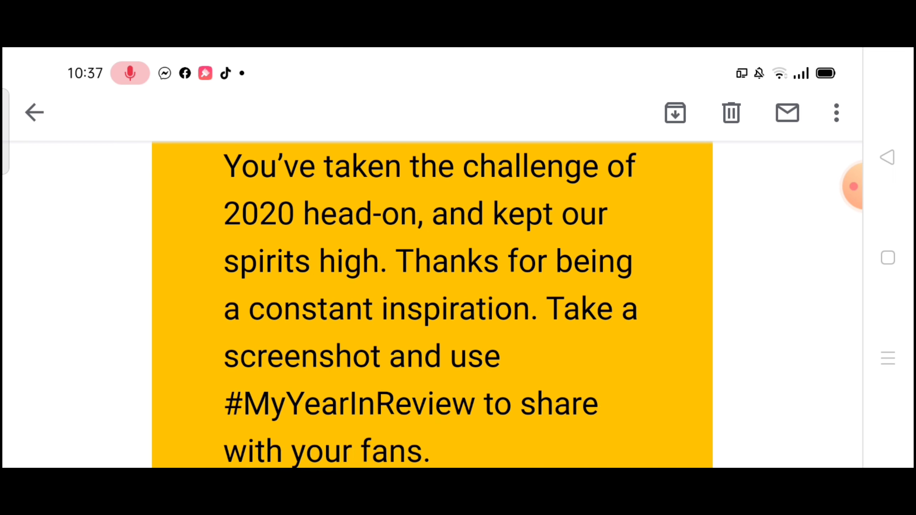
{"action": "scroll", "scroll_direction": "down", "scroll_amount": 3}
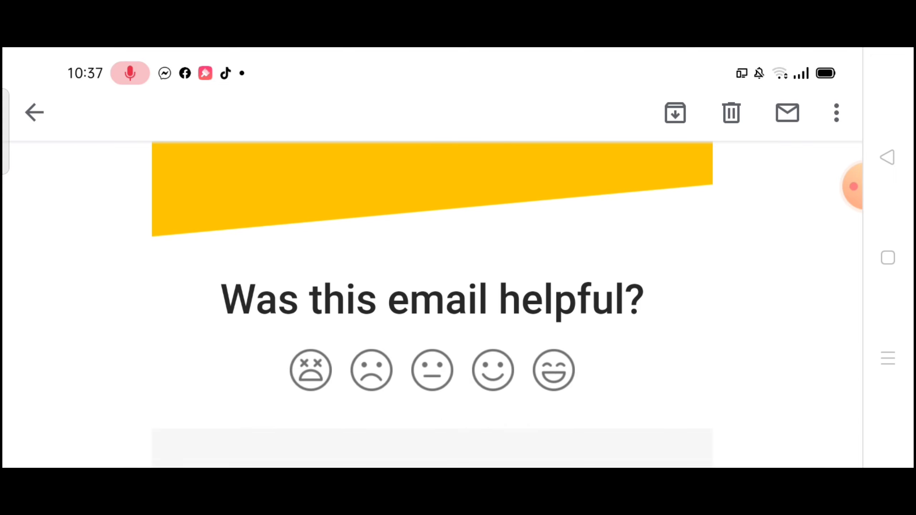
{"action": "scroll", "scroll_direction": "down", "scroll_amount": 3}
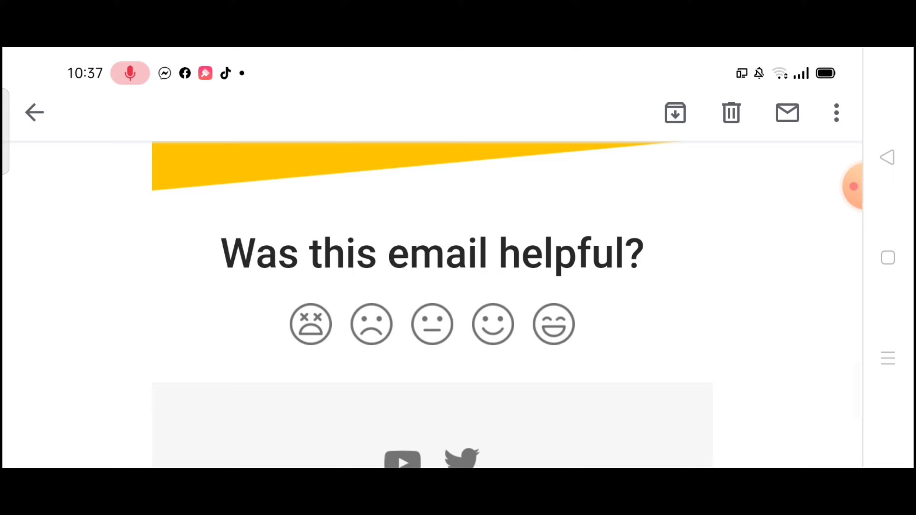